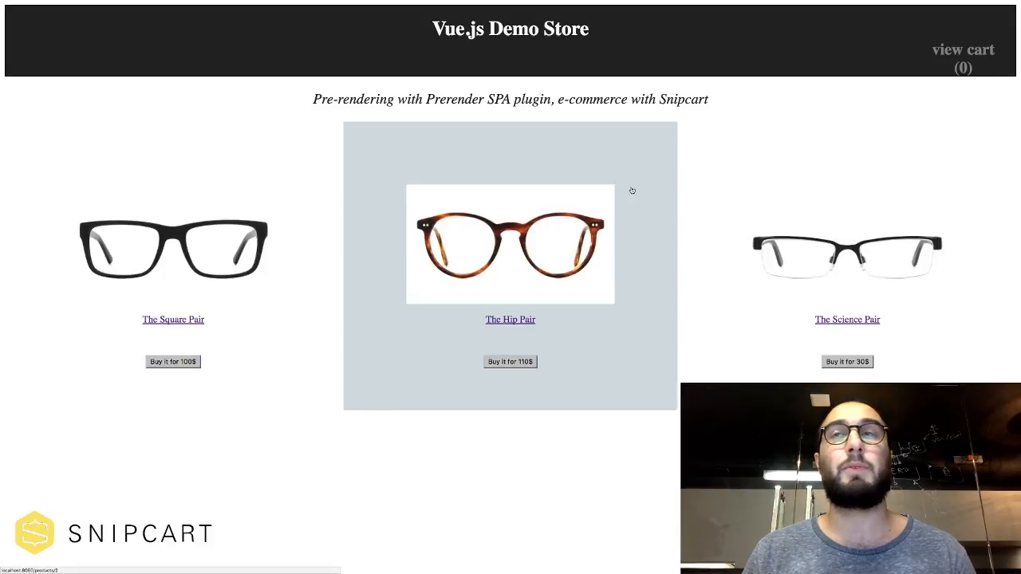
View the store page's raw HTML source showing only an empty app div and script tags
{"action": "right_click", "coordinate": [632, 192]}
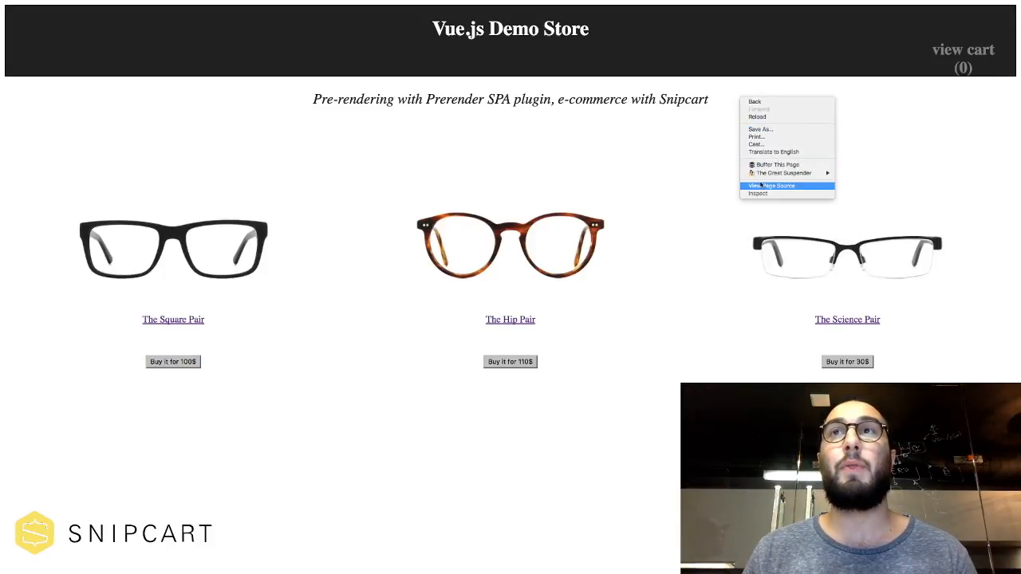
{"action": "left_click", "coordinate": [772, 185]}
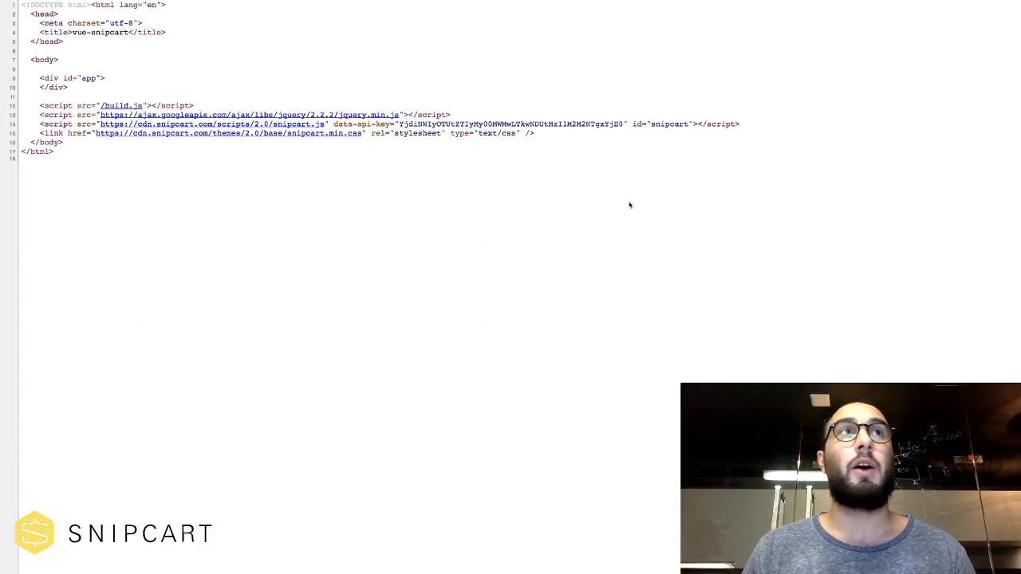
{"action": "mouse_move", "coordinate": [182, 83]}
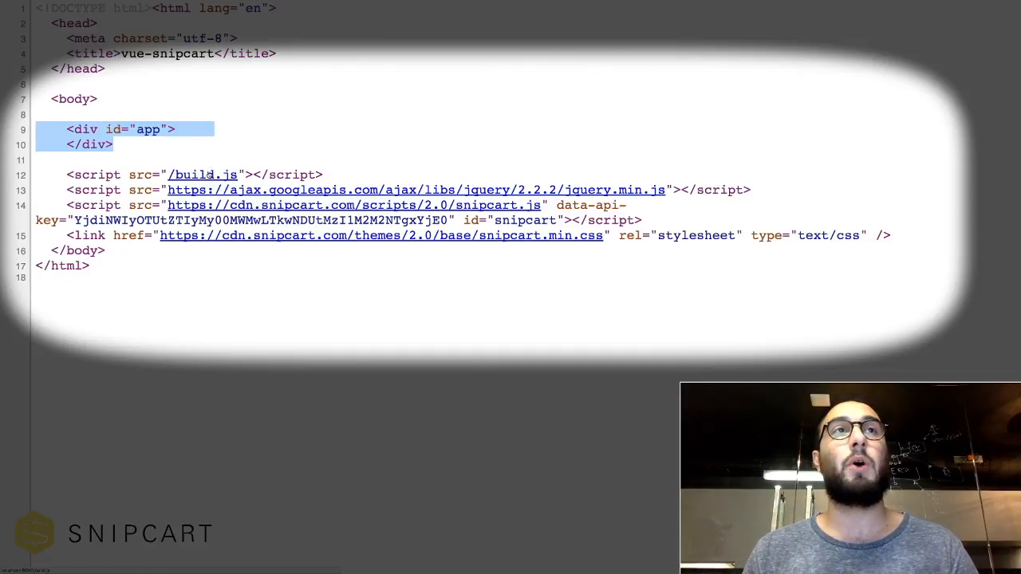
{"action": "left_click", "coordinate": [177, 153]}
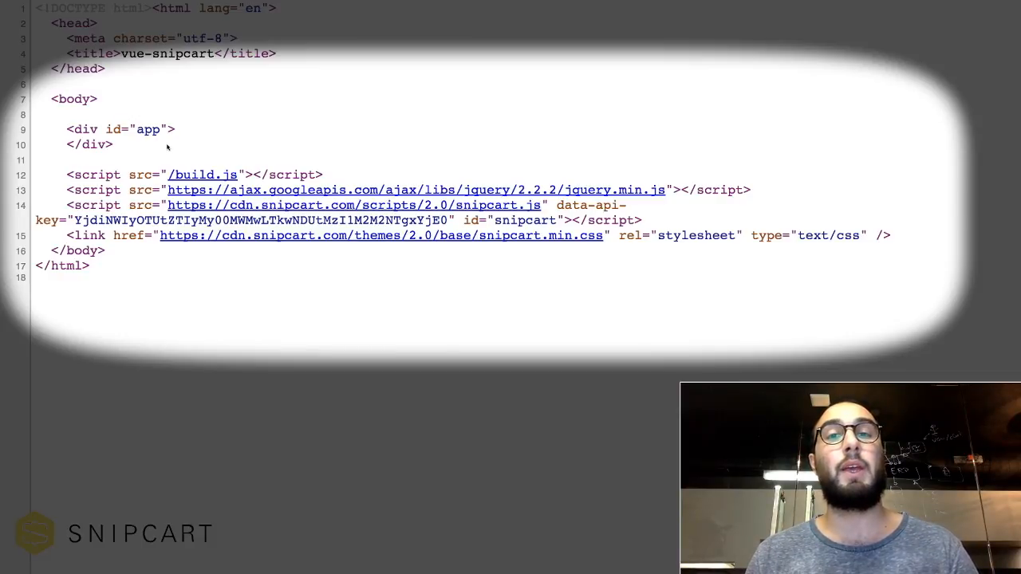
{"action": "mouse_move", "coordinate": [176, 147]}
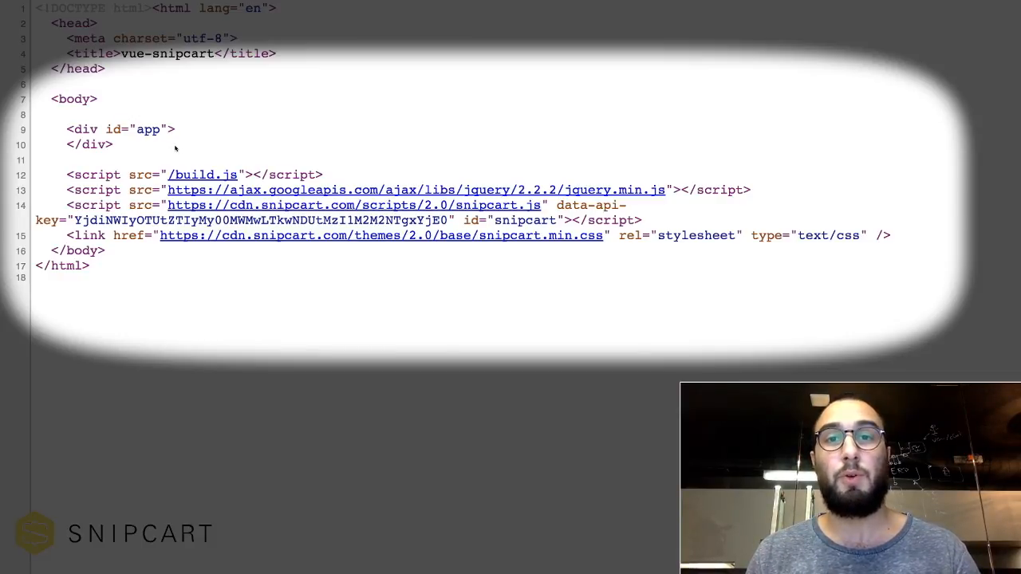
{"action": "left_click_drag", "start_coordinate": [67, 128], "coordinate": [113, 143]}
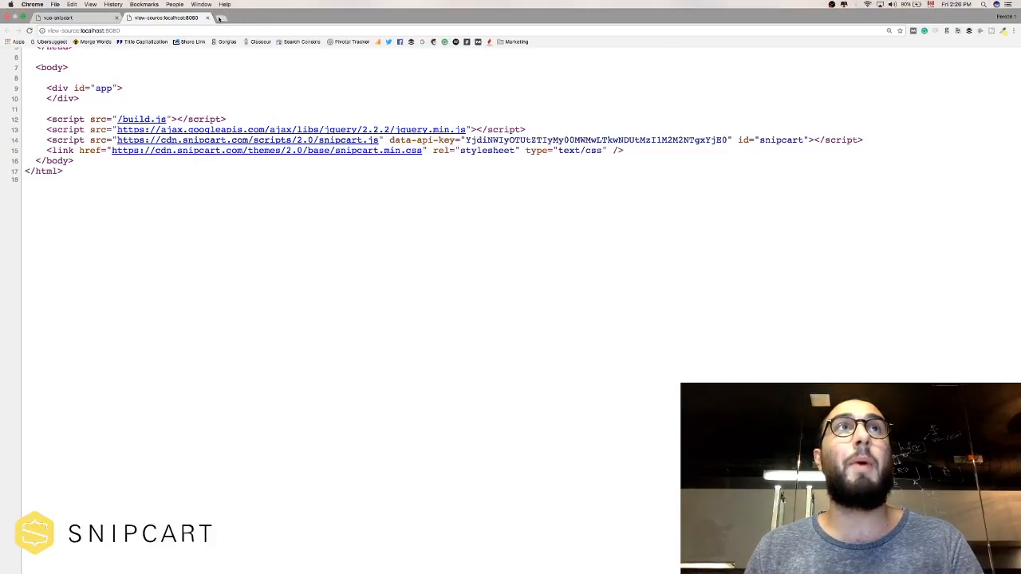
Return to the rendered store tab and inspect its live DOM in DevTools
{"action": "left_click", "coordinate": [79, 16]}
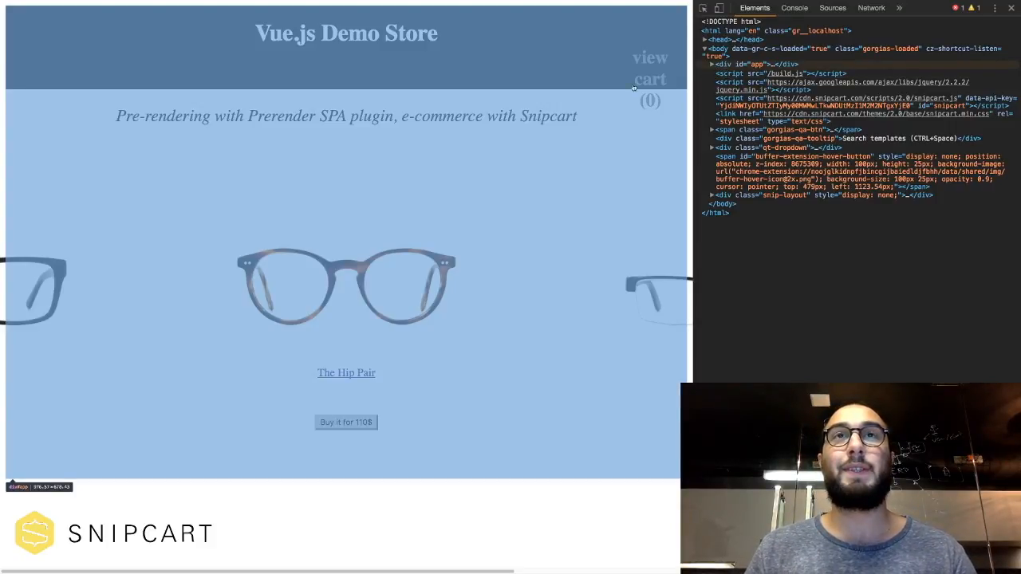
{"action": "right_click", "coordinate": [471, 108]}
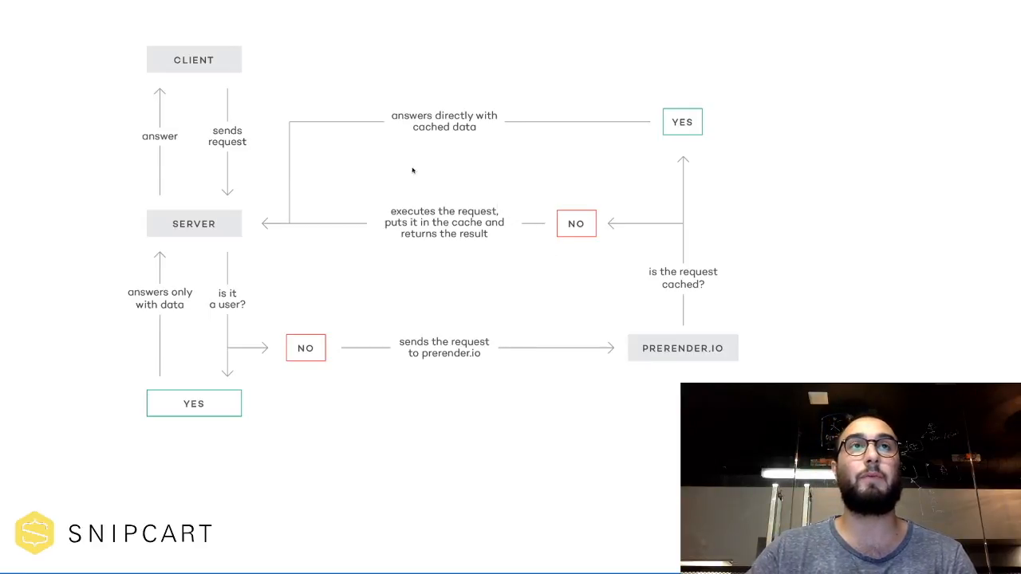
{"action": "left_click", "coordinate": [195, 61]}
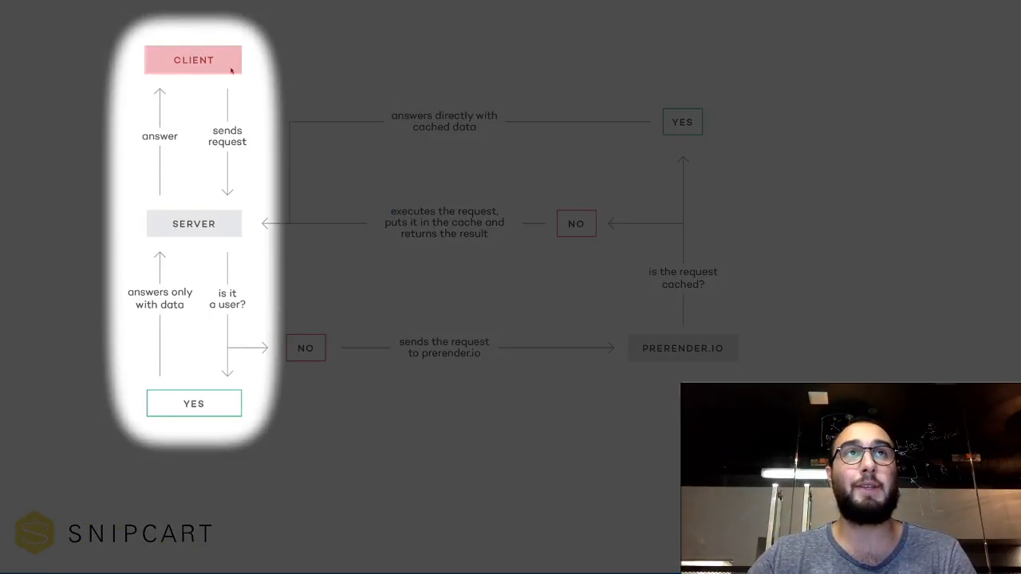
{"action": "mouse_move", "coordinate": [227, 204]}
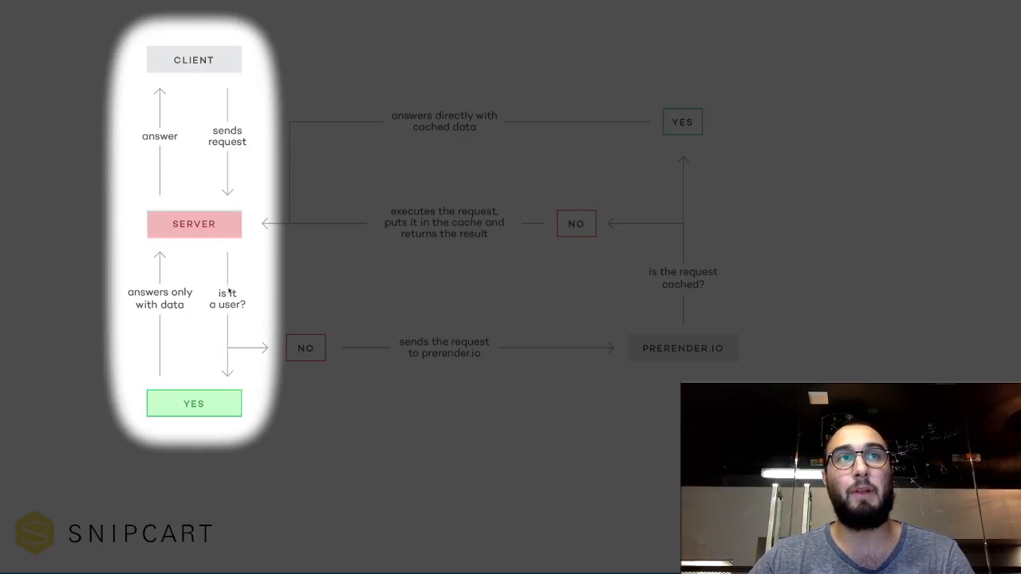
{"action": "mouse_move", "coordinate": [164, 273]}
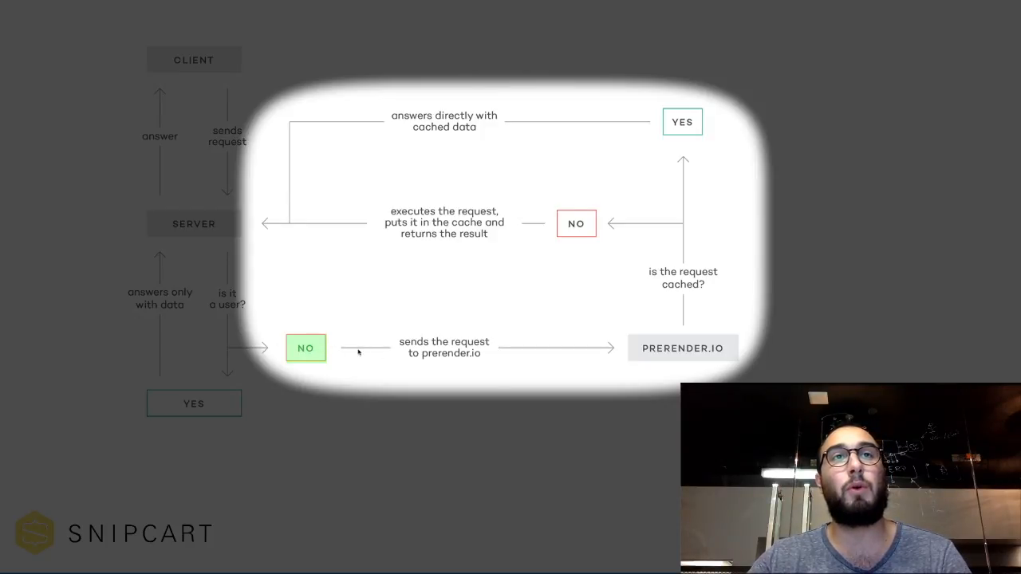
{"action": "left_click", "coordinate": [683, 347]}
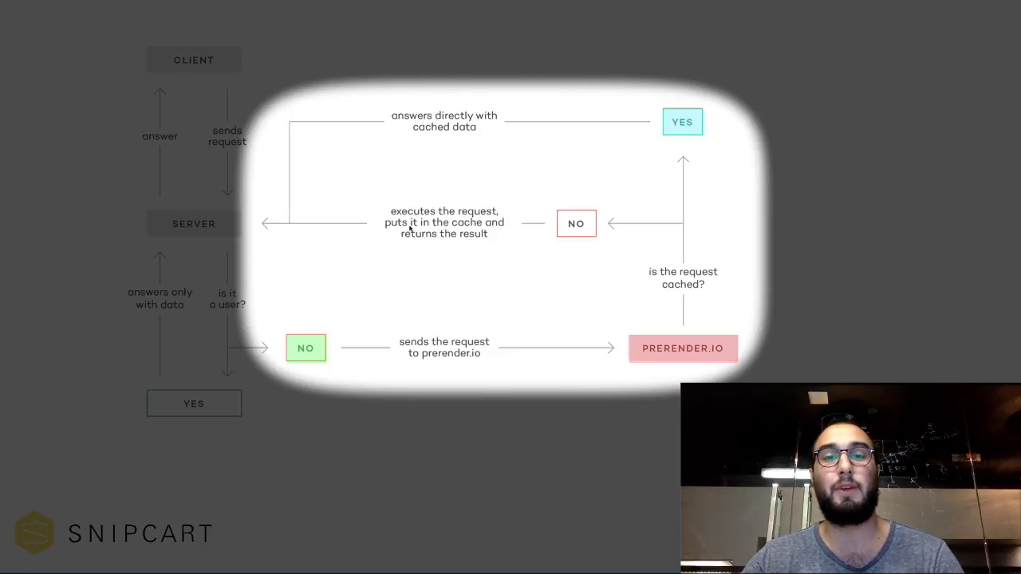
{"action": "mouse_move", "coordinate": [206, 43]}
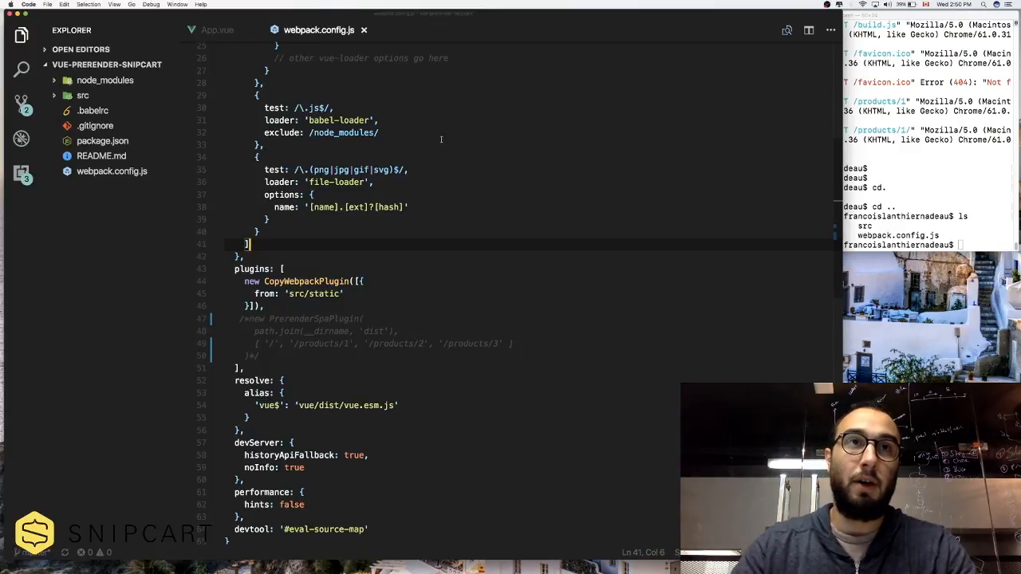
Uncomment the PrerenderSpaPlugin block so it pre-renders '/' and the three product routes into dist
{"action": "scroll", "scroll_direction": "down", "scroll_amount": 3}
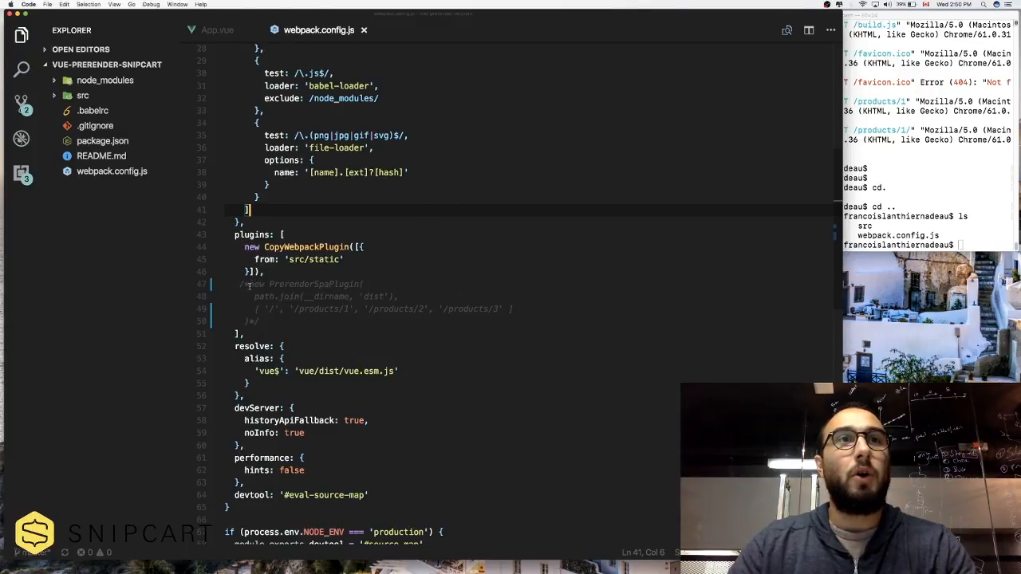
{"action": "double_click", "coordinate": [316, 284]}
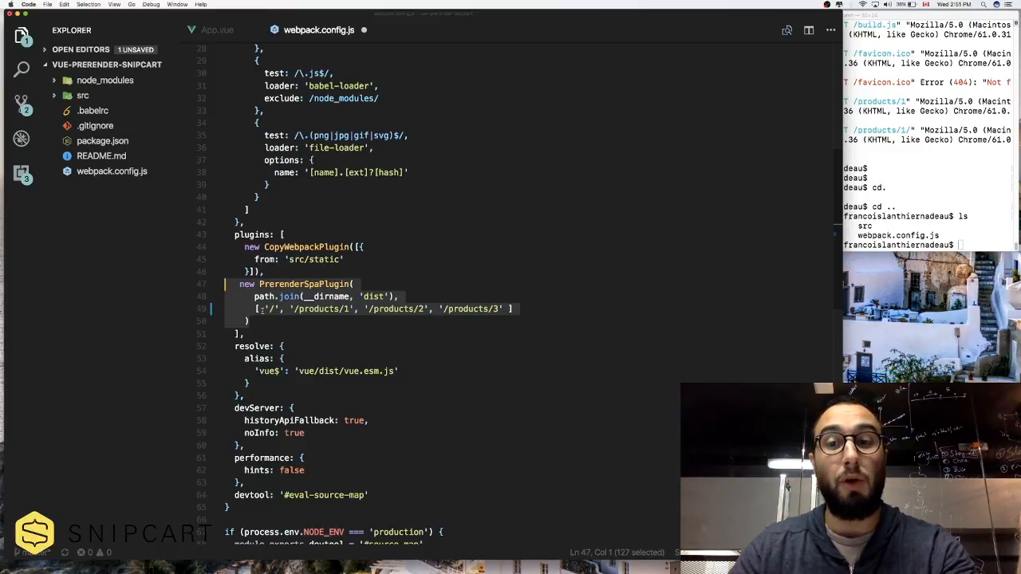
From the project folder containing dist, start an npm build command in Terminal
{"action": "left_click", "coordinate": [278, 310]}
{"action": "type", "text": "ls"}
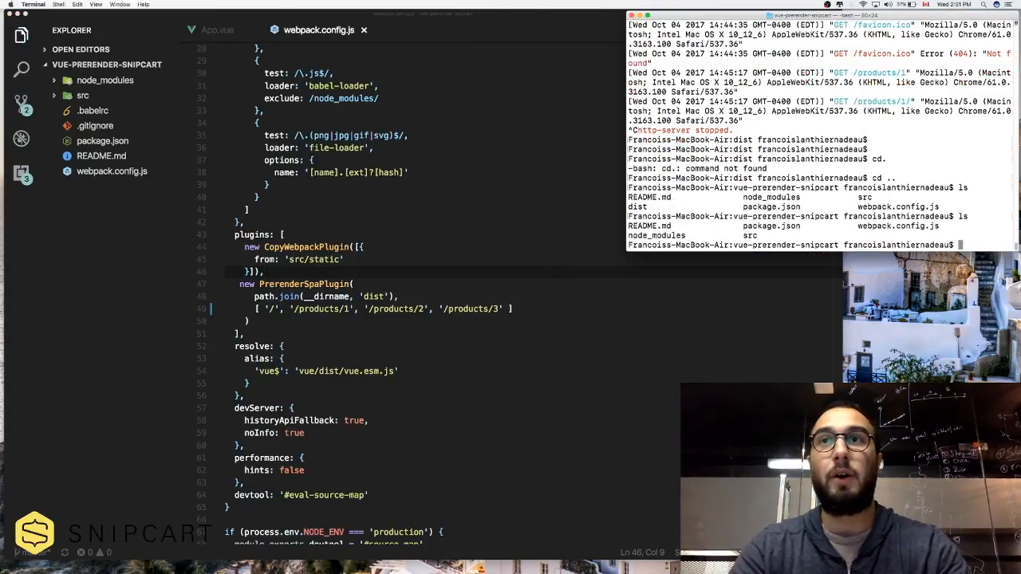
{"action": "type", "text": "npm"}
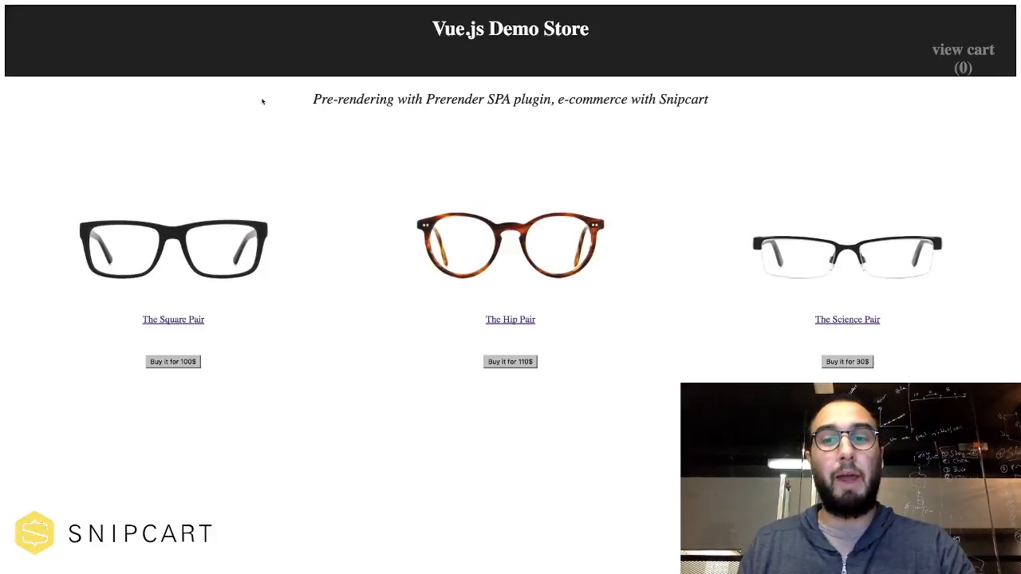
Inspect the pre-rendered store markup and navigate to The Science Pair product page
{"action": "right_click", "coordinate": [263, 102]}
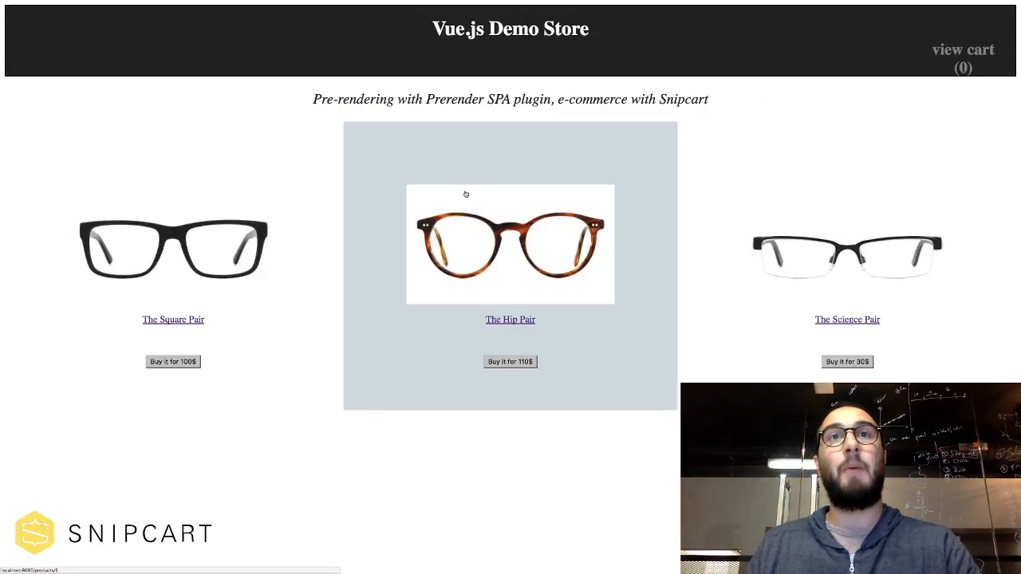
{"action": "left_click", "coordinate": [511, 319]}
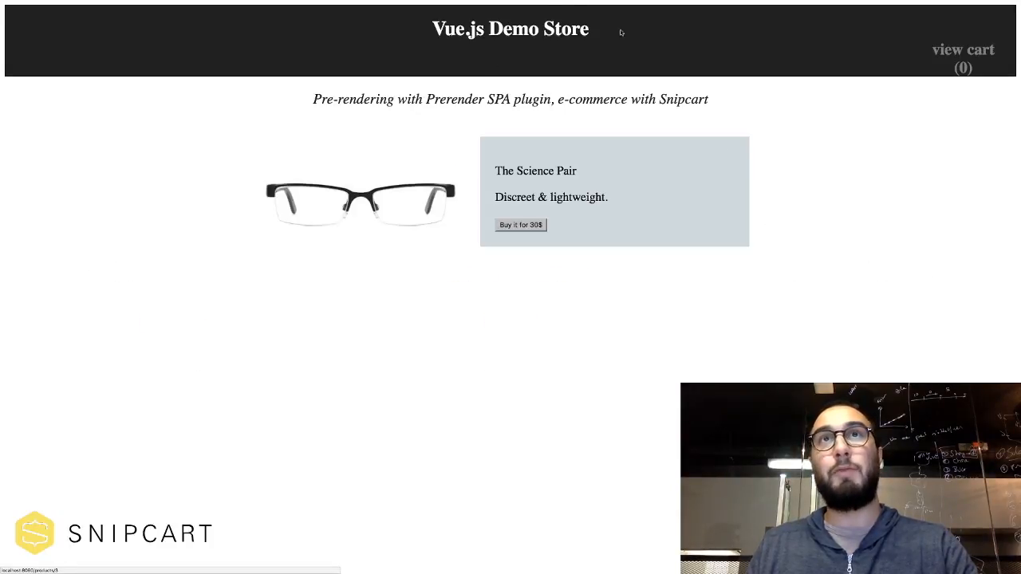
{"action": "left_click", "coordinate": [510, 29]}
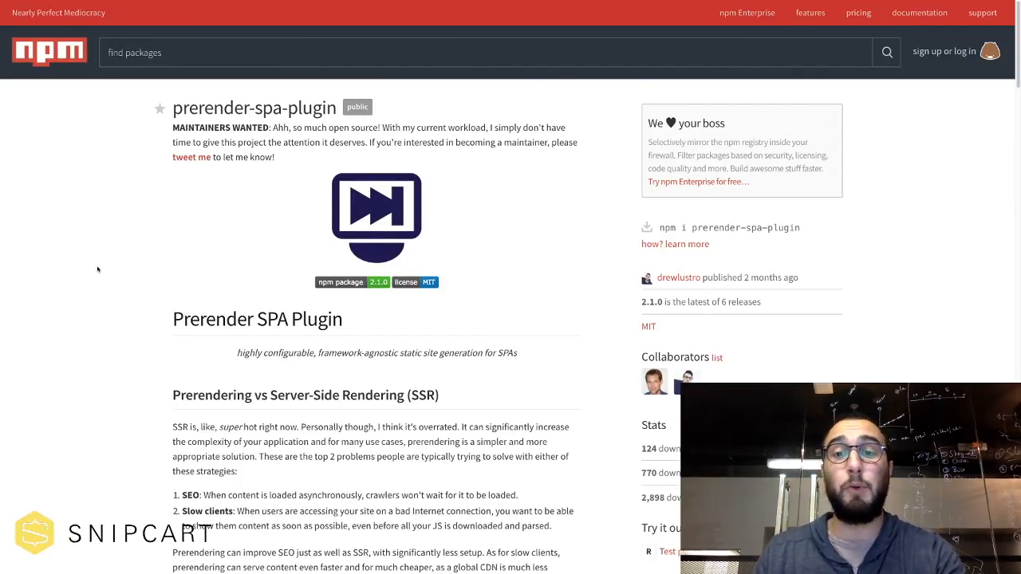
Scroll the prerender-spa-plugin npm page through its simple and advanced Webpack usage examples to postProcessHtml
{"action": "scroll", "scroll_direction": "down", "scroll_amount": 3}
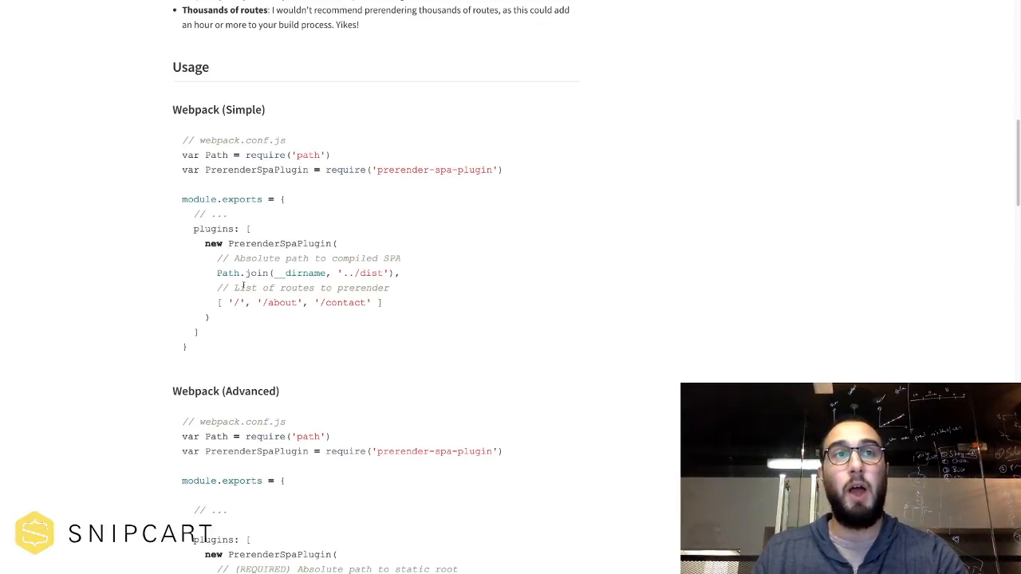
{"action": "scroll", "scroll_direction": "down", "scroll_amount": 3}
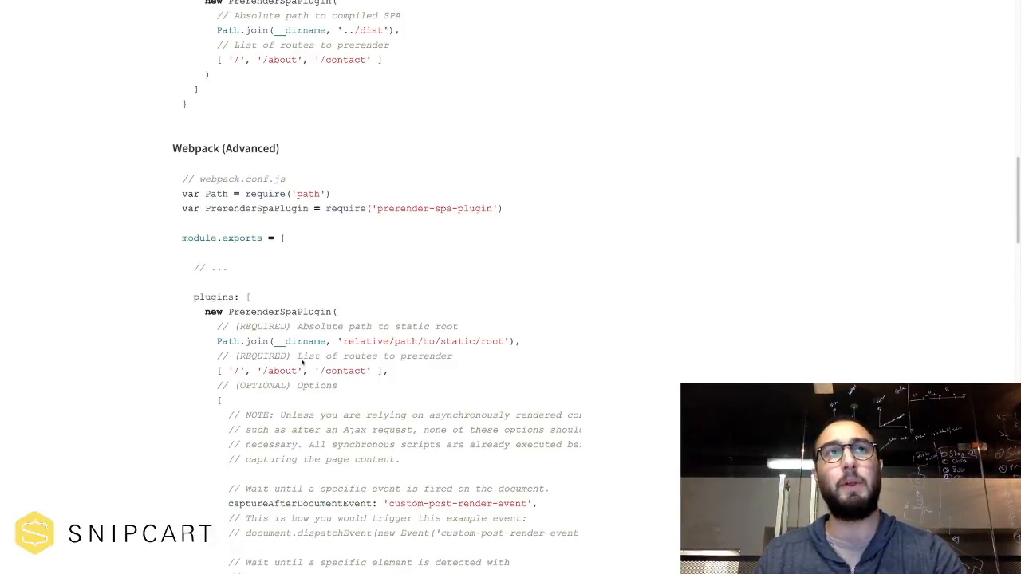
{"action": "scroll", "scroll_direction": "down", "scroll_amount": 3}
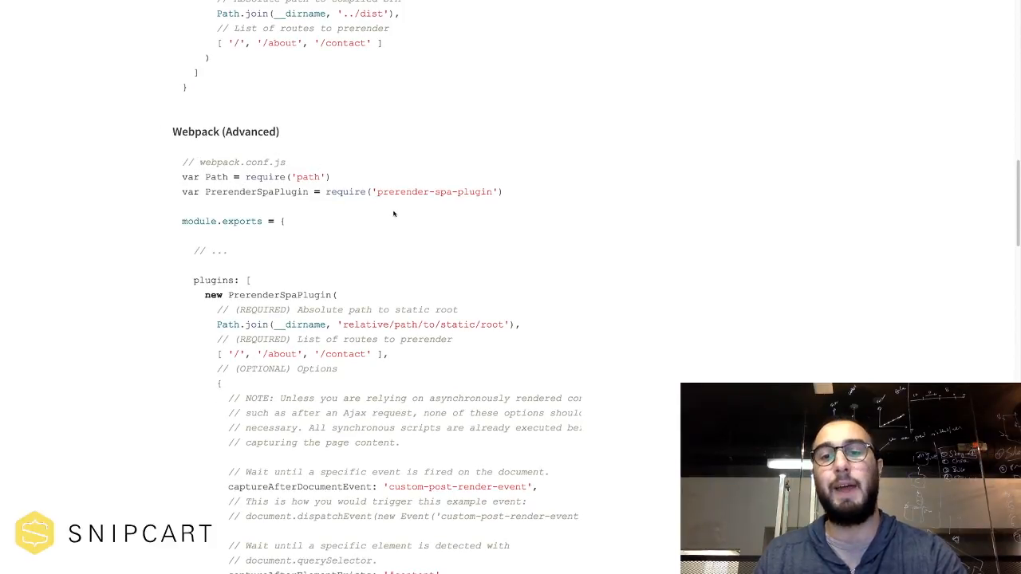
{"action": "scroll", "scroll_direction": "down", "scroll_amount": 3}
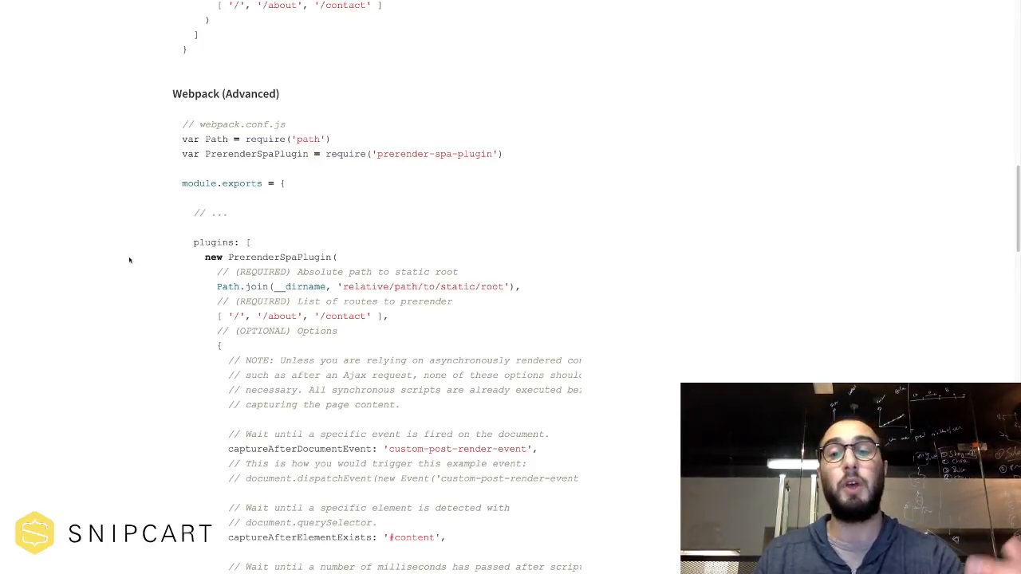
{"action": "mouse_move", "coordinate": [137, 275]}
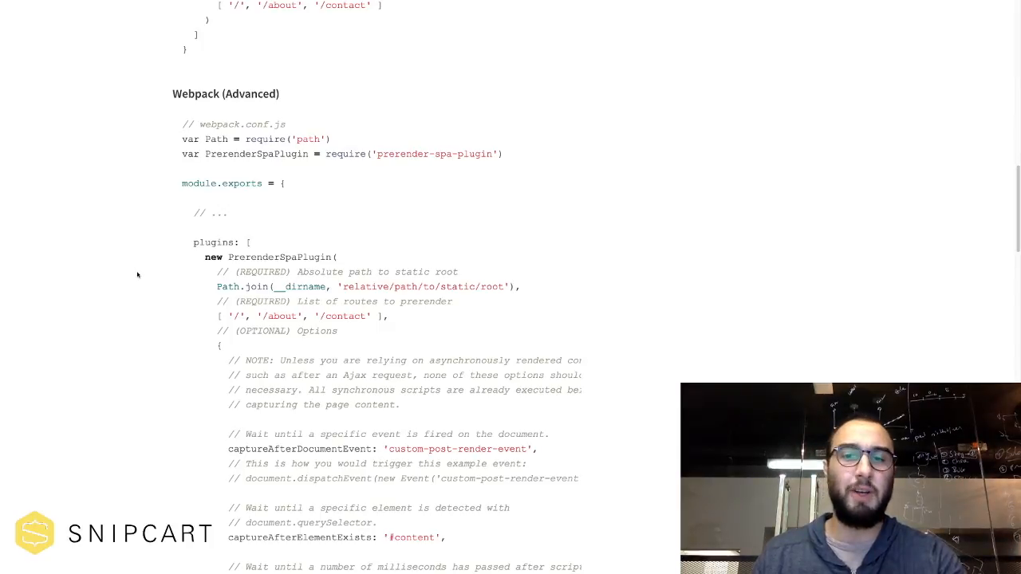
{"action": "mouse_move", "coordinate": [166, 300]}
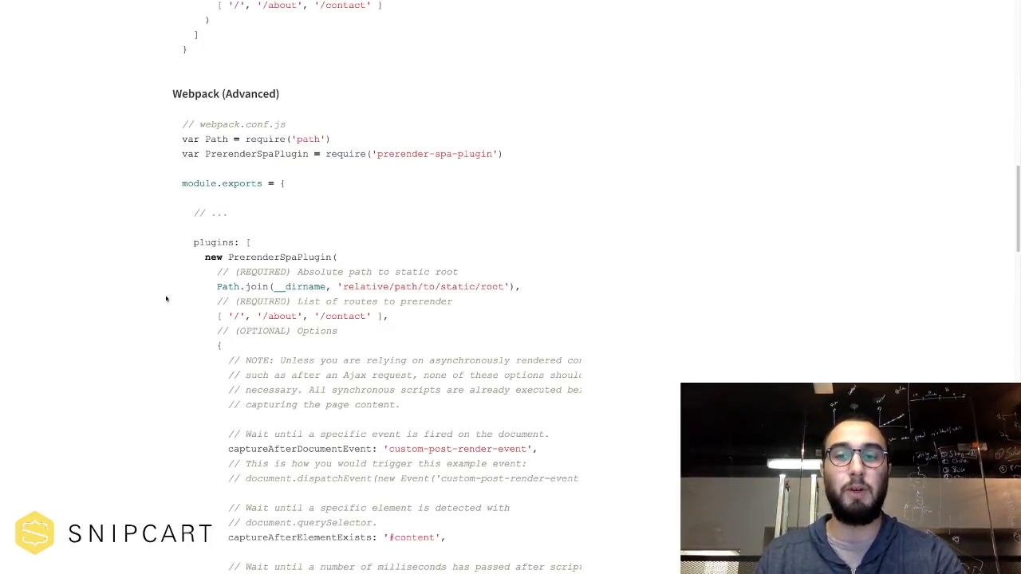
{"action": "scroll", "scroll_direction": "down", "scroll_amount": 3}
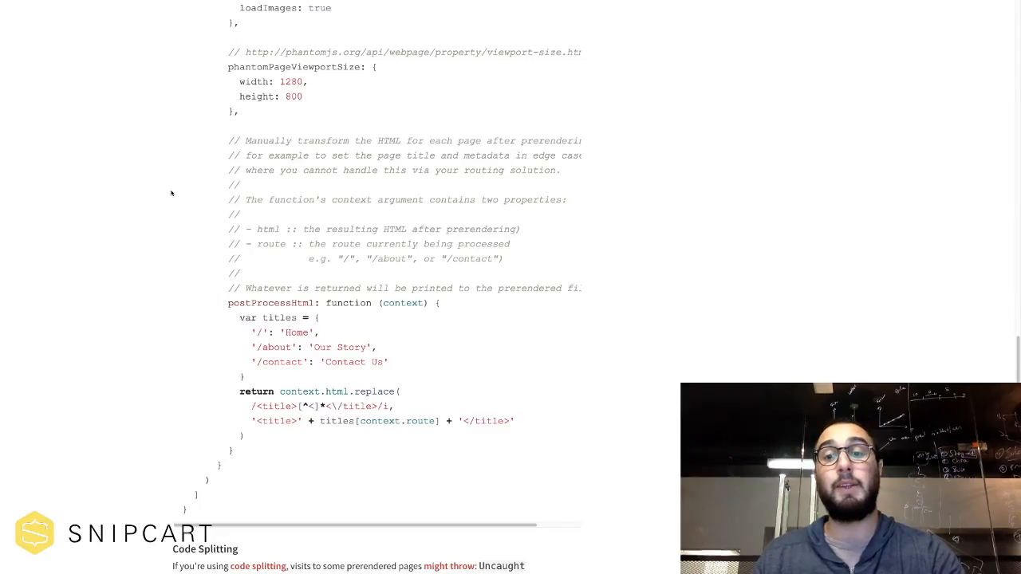